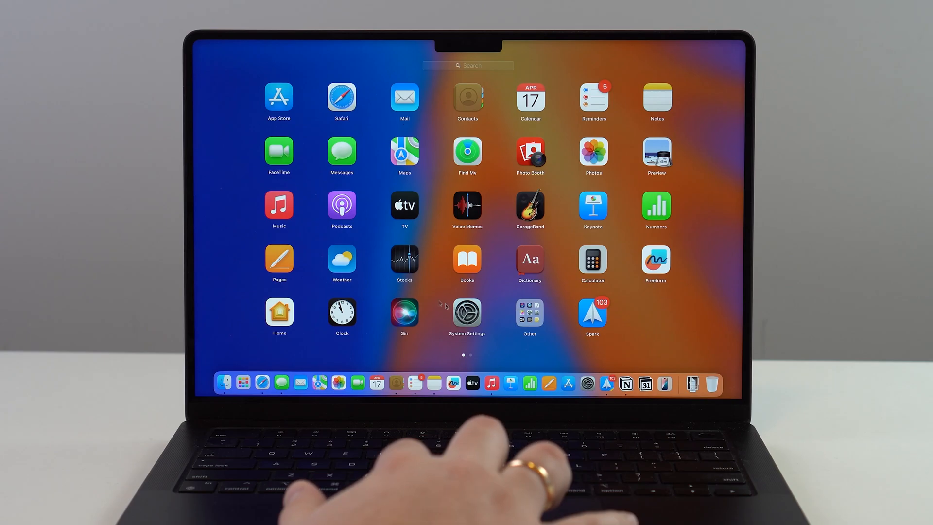
# Step: Leave Launchpad and return to the Finder desktop
pyautogui.hscroll(-3)
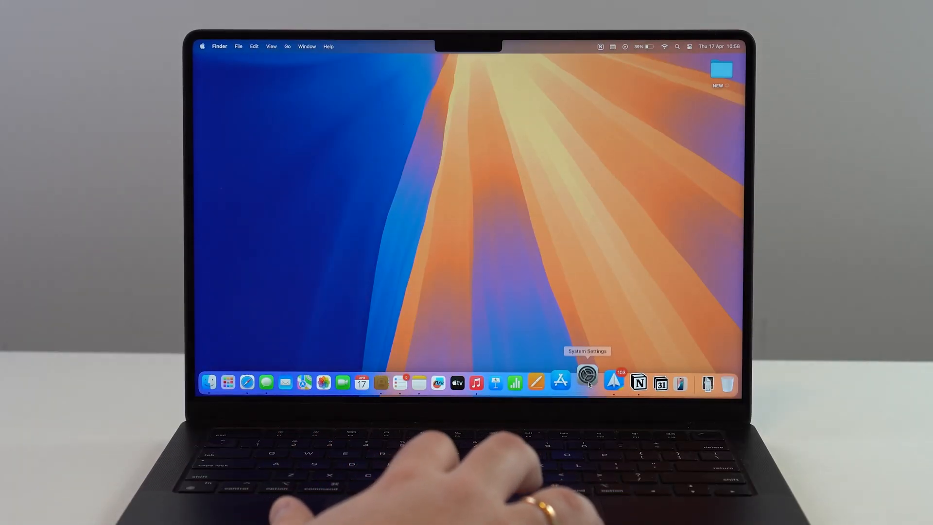
# Step: Launch System Settings from the Dock and go to Storage under General
pyautogui.click(587, 383)
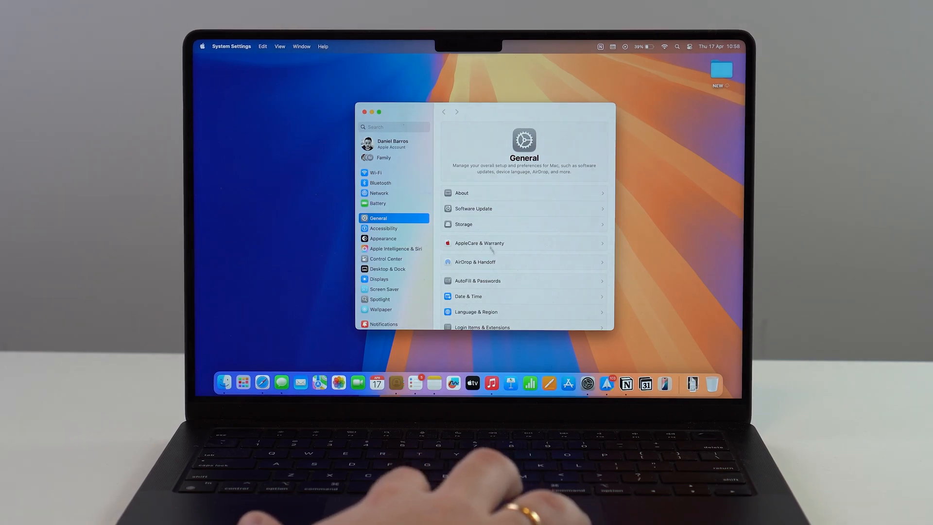
pyautogui.moveTo(508, 237)
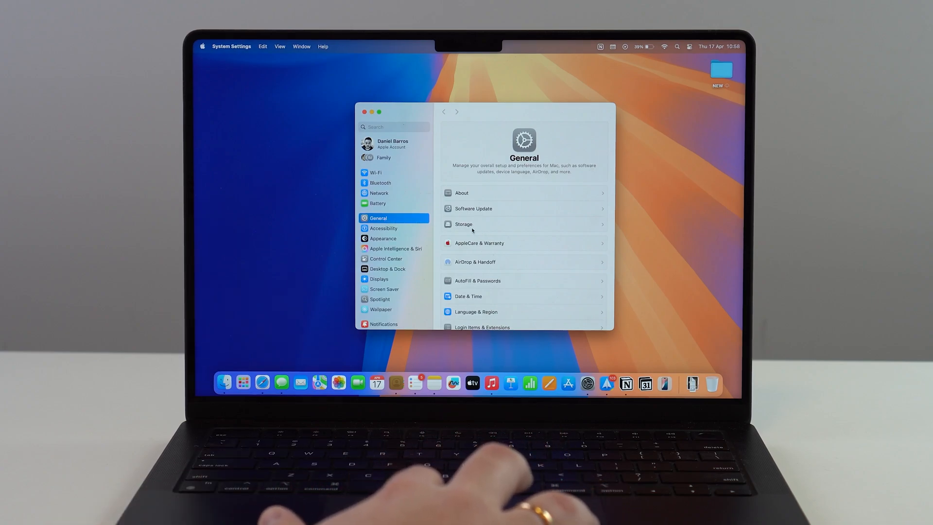
pyautogui.click(463, 224)
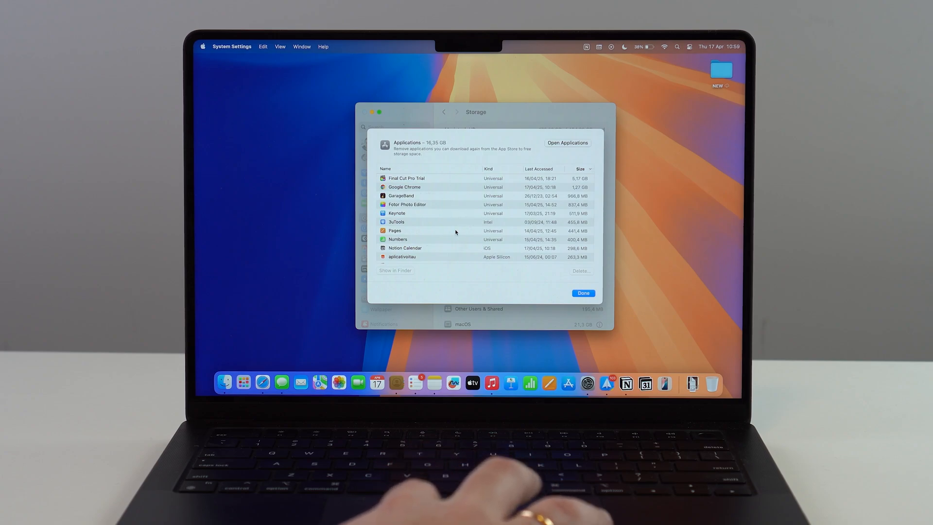
pyautogui.moveTo(569, 380)
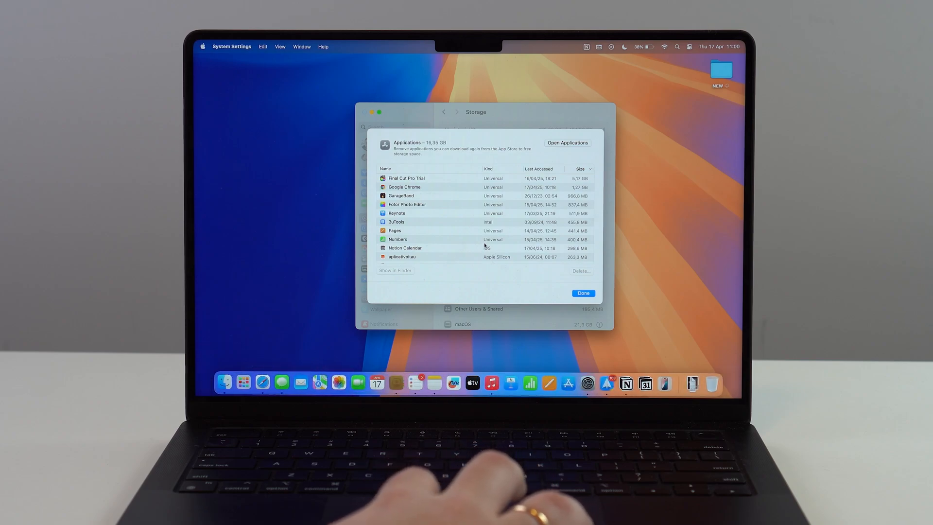
# Step: Scroll the Storage applications list of installed apps sorted by size
pyautogui.scroll(-3)
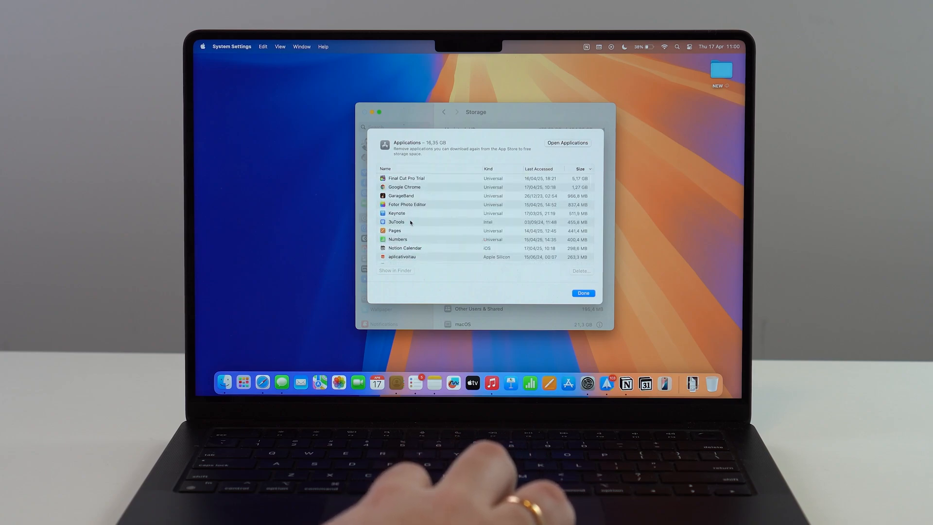
# Step: Select 3uTools in the applications list and confirm its deletion
pyautogui.click(397, 221)
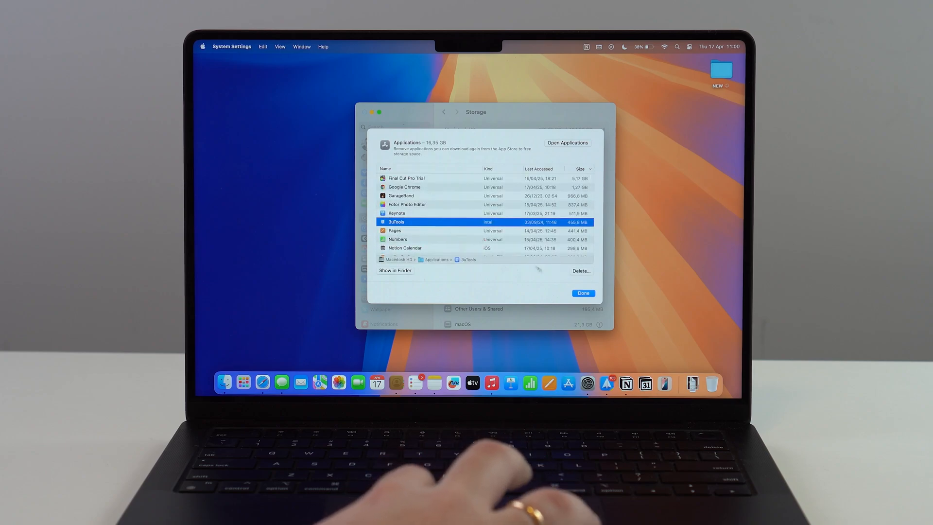
pyautogui.click(580, 271)
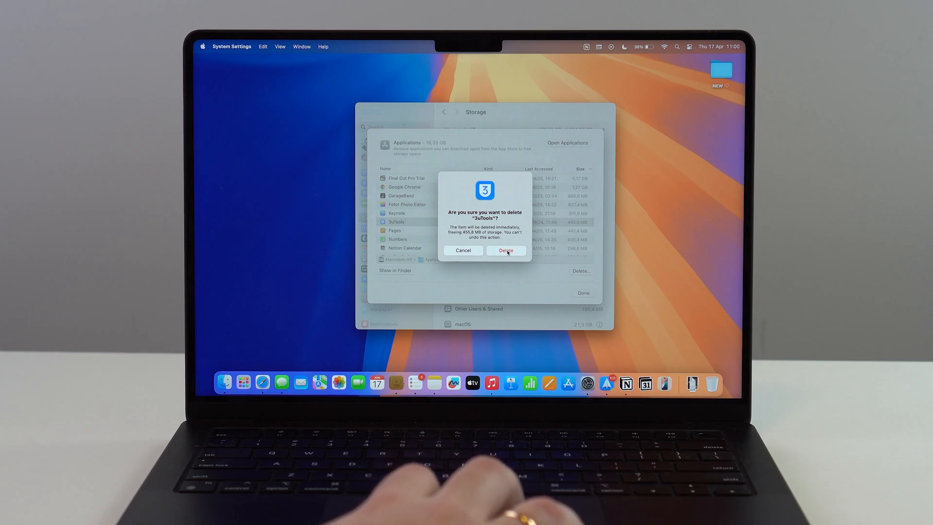
pyautogui.click(505, 250)
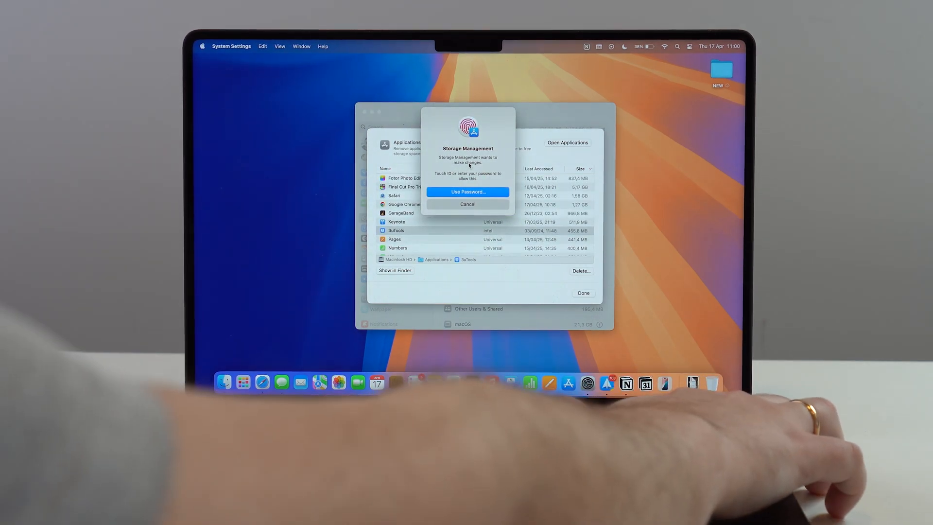
# Step: Authorize the removal so 3uTools disappears, leaving 24.16 GB of applications
pyautogui.click(467, 204)
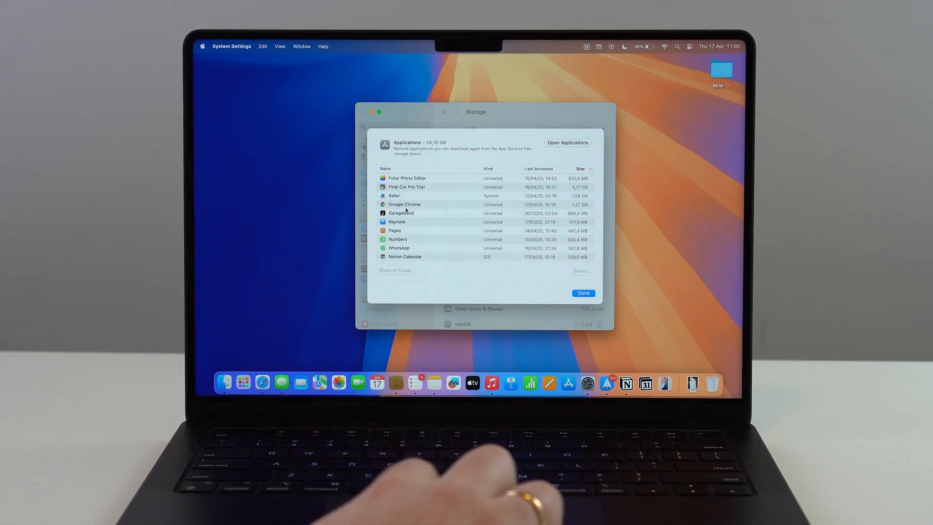
pyautogui.moveTo(430, 229)
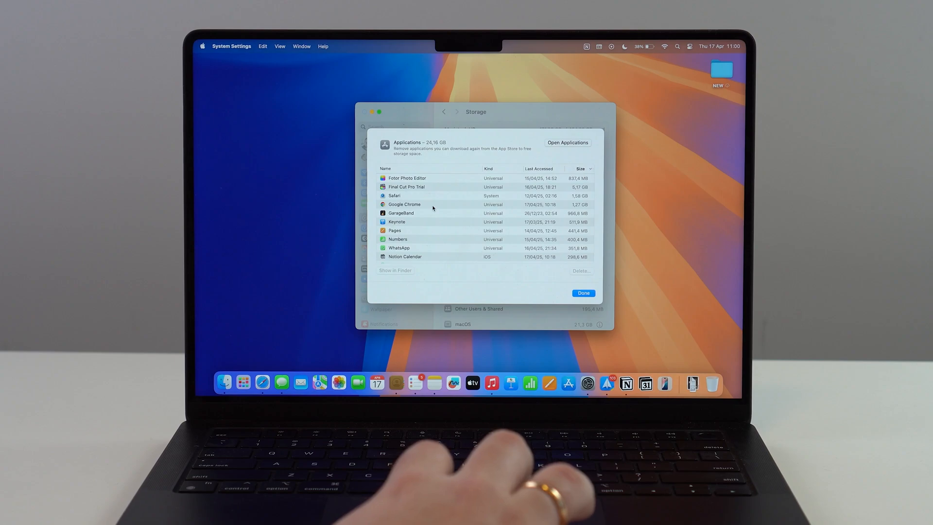
# Step: Select Google Chrome to show its disk location and Delete option
pyautogui.click(404, 204)
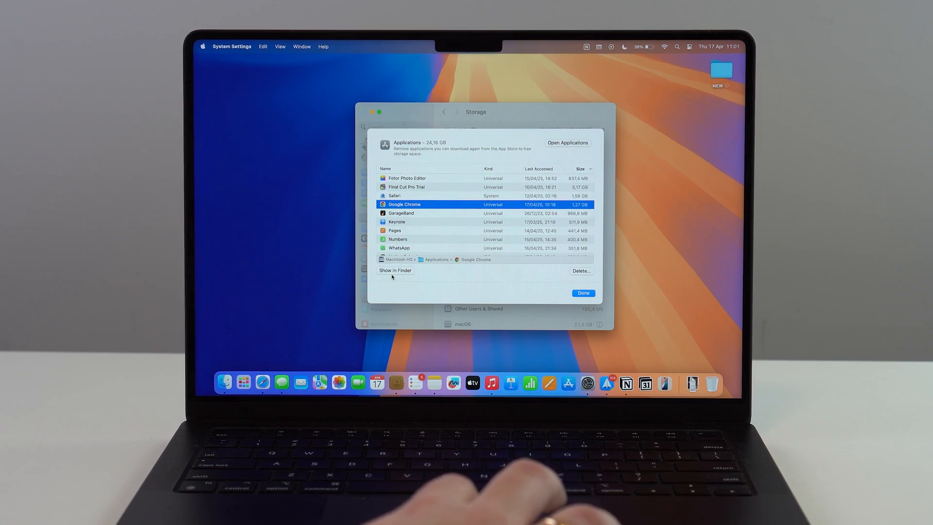
pyautogui.moveTo(446, 286)
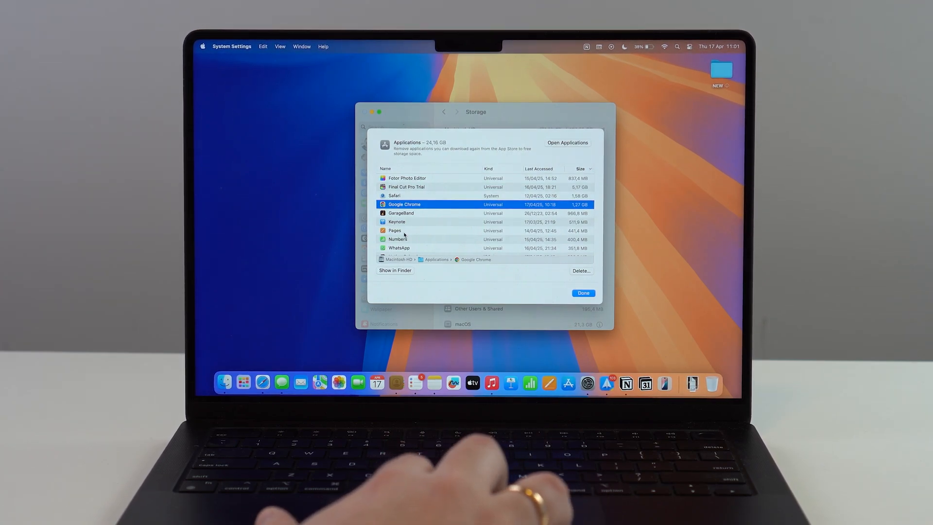
# Step: Select Maps further down the list, showing it as an undeletable system app
pyautogui.scroll(-3)
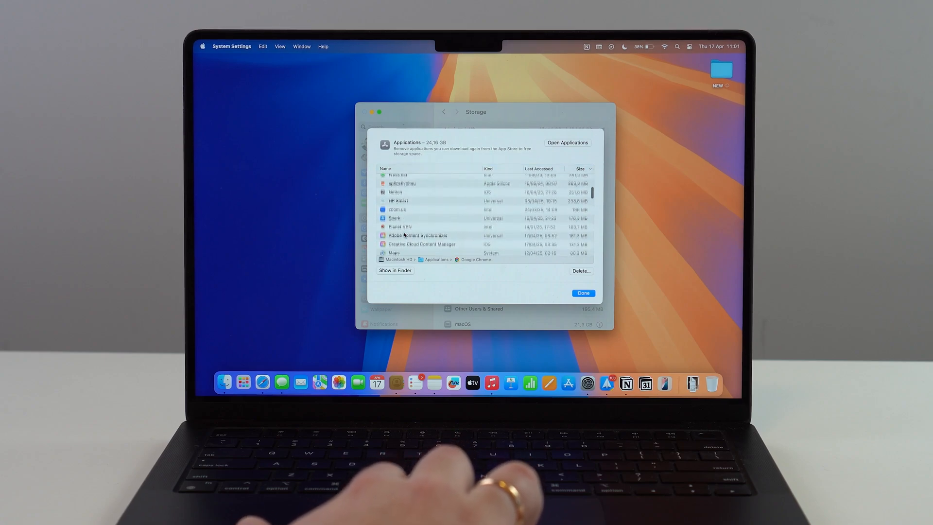
pyautogui.scroll(-3)
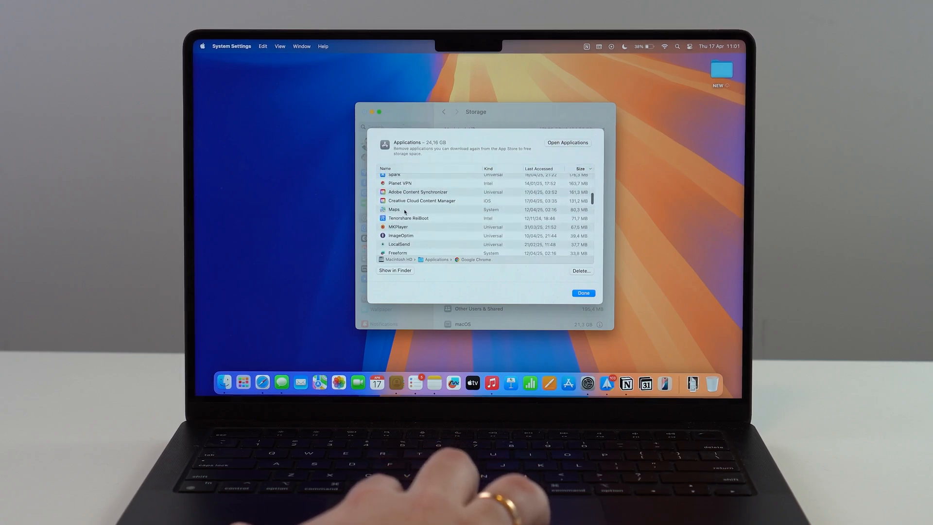
pyautogui.click(394, 209)
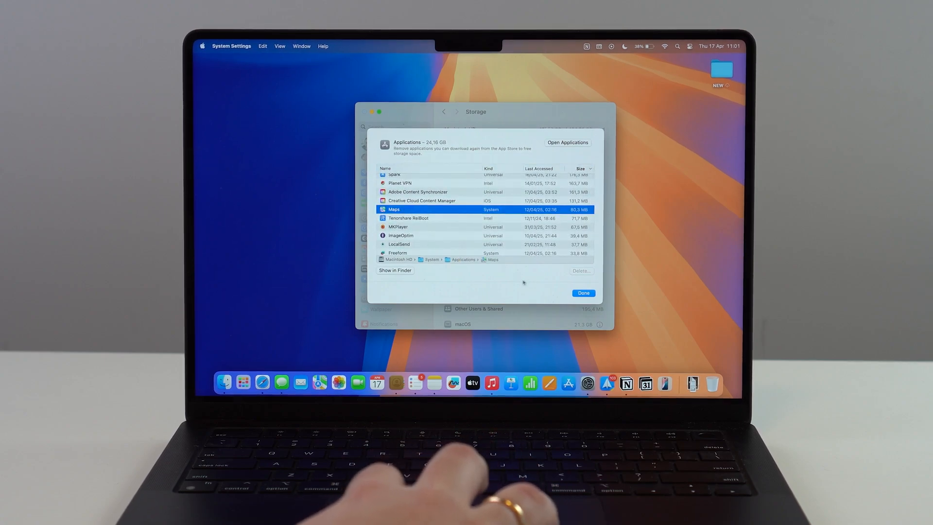
pyautogui.moveTo(429, 227)
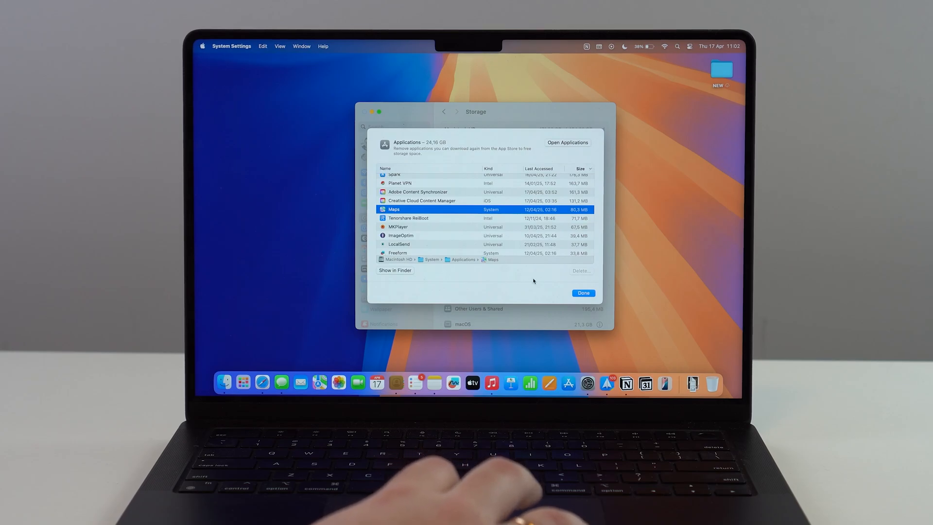
# Step: Dismiss the applications list with Done and close System Settings
pyautogui.click(581, 292)
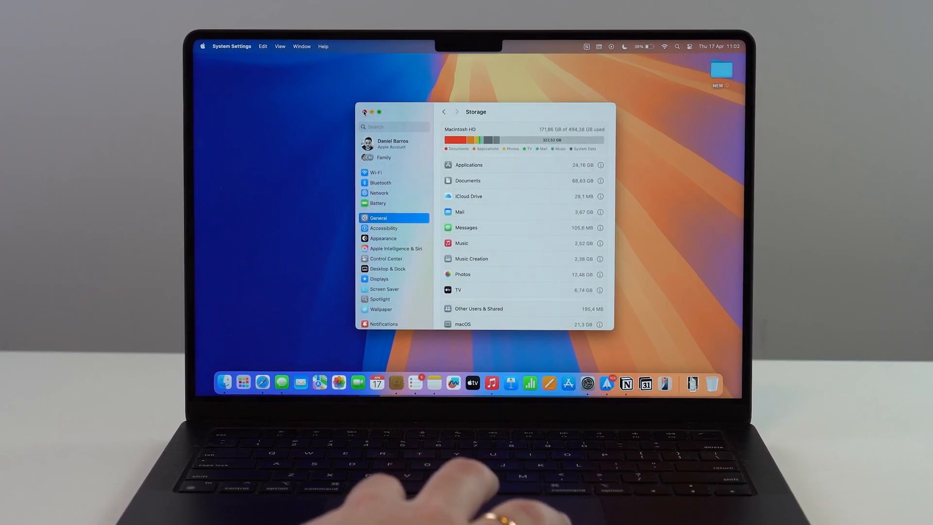
pyautogui.click(363, 112)
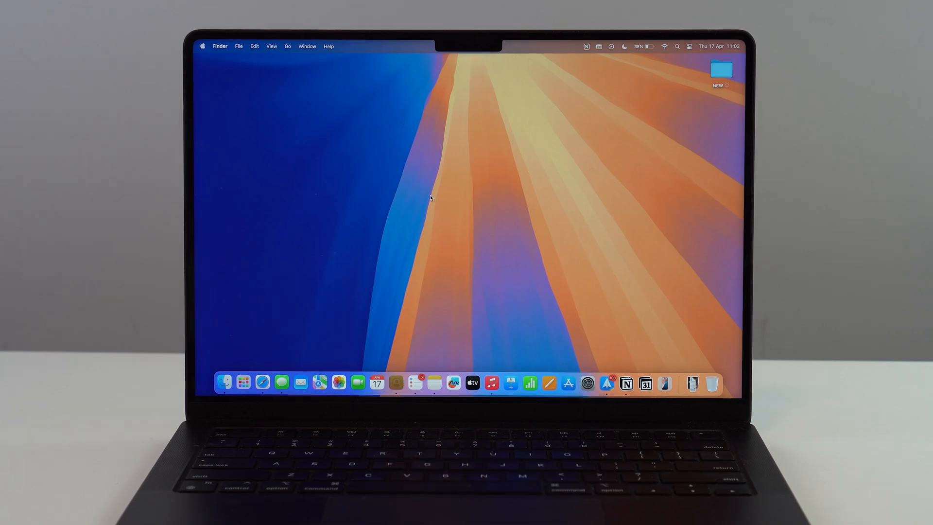